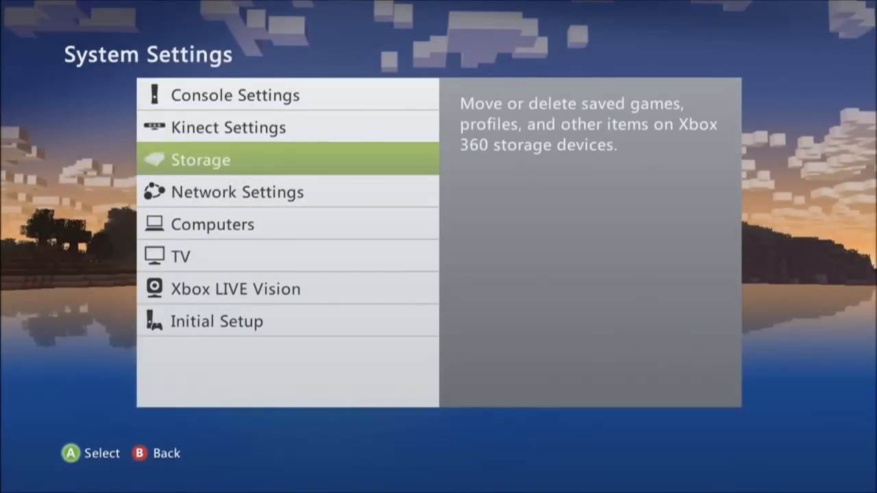
View the Family HDD's storage breakdown by content category with 197 GB free.
{"action": "left_click", "coordinate": [200, 159]}
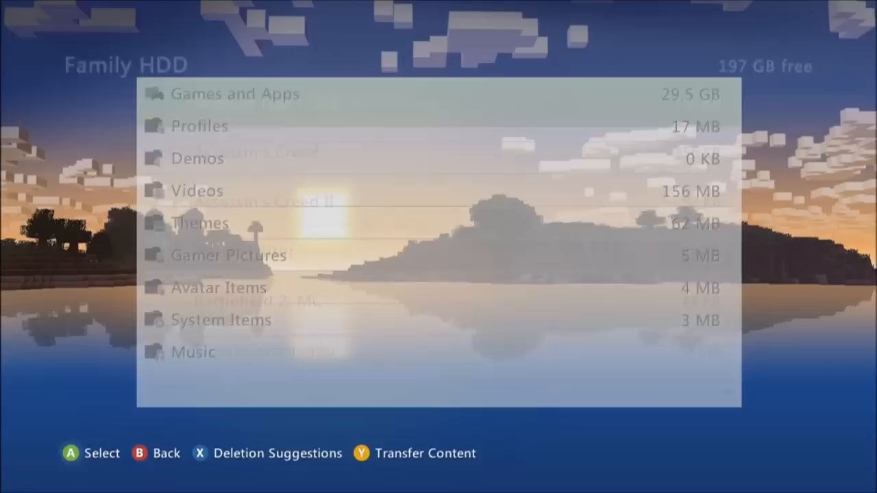
Browse the drive's Games and Apps list down to the YouTube app.
{"action": "left_click", "coordinate": [236, 93]}
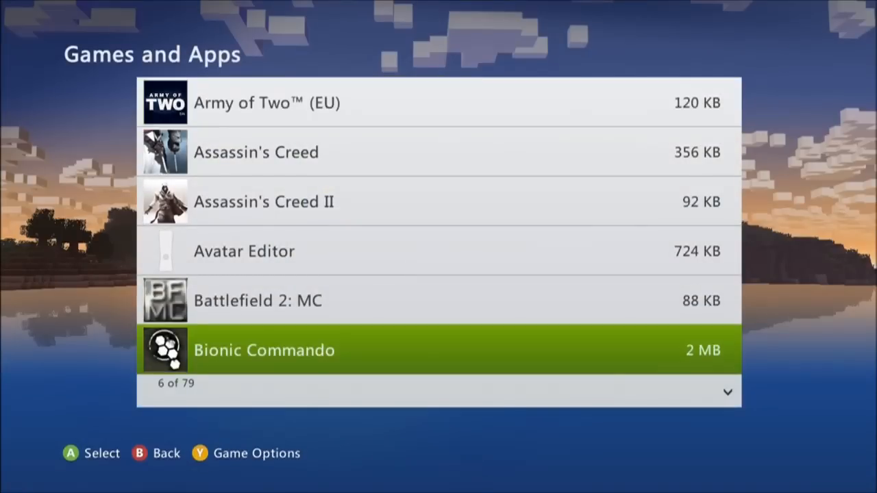
{"action": "scroll", "scroll_direction": "down", "scroll_amount": 3}
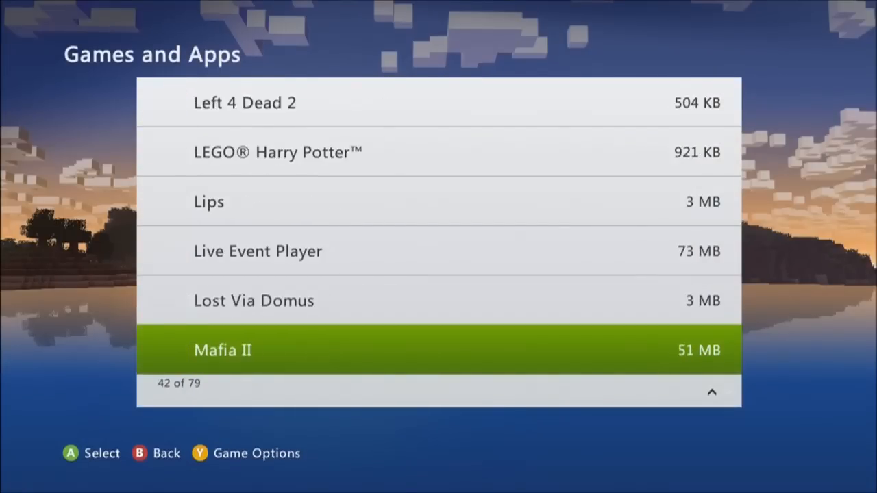
{"action": "scroll", "scroll_direction": "down", "scroll_amount": 3}
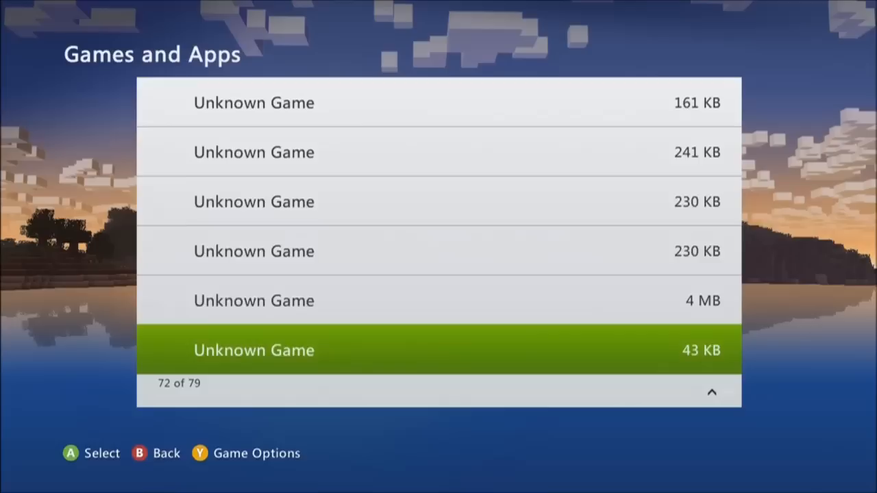
{"action": "scroll", "scroll_direction": "down", "scroll_amount": 3}
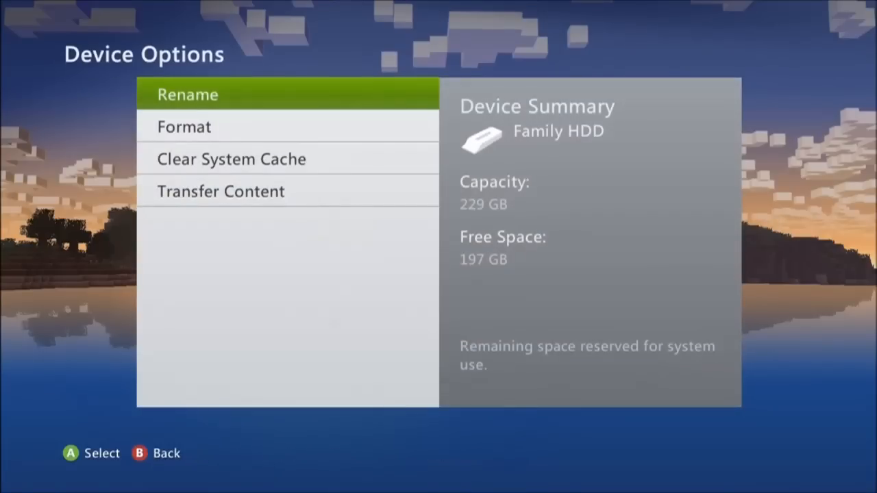
Clear the hard drive's system cache, then locate YouTube in the video apps collection.
{"action": "left_click", "coordinate": [232, 159]}
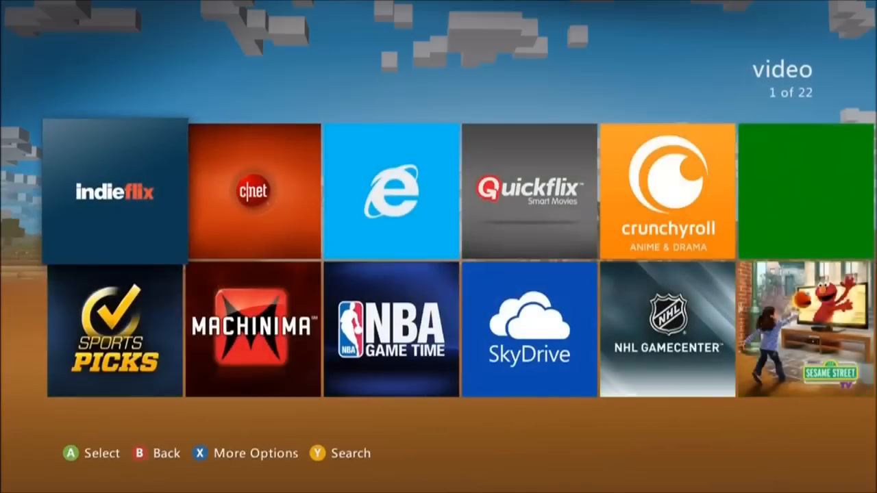
{"action": "scroll", "scroll_direction": "right", "scroll_amount": 3}
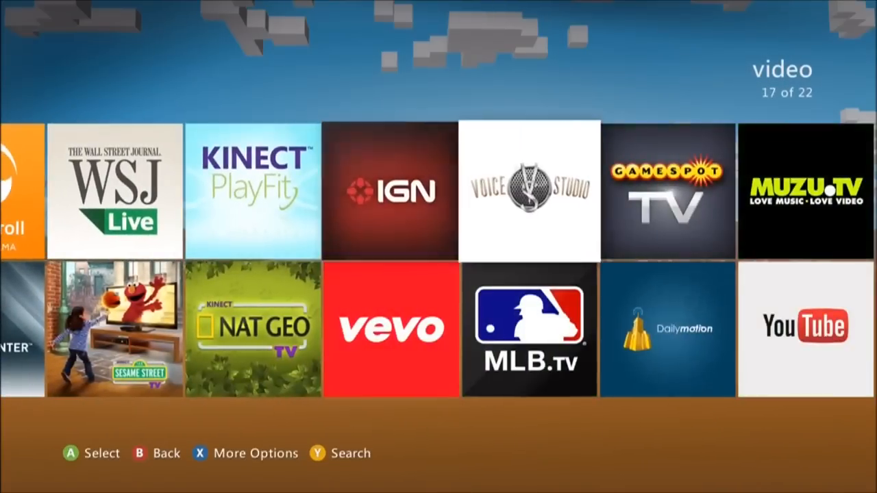